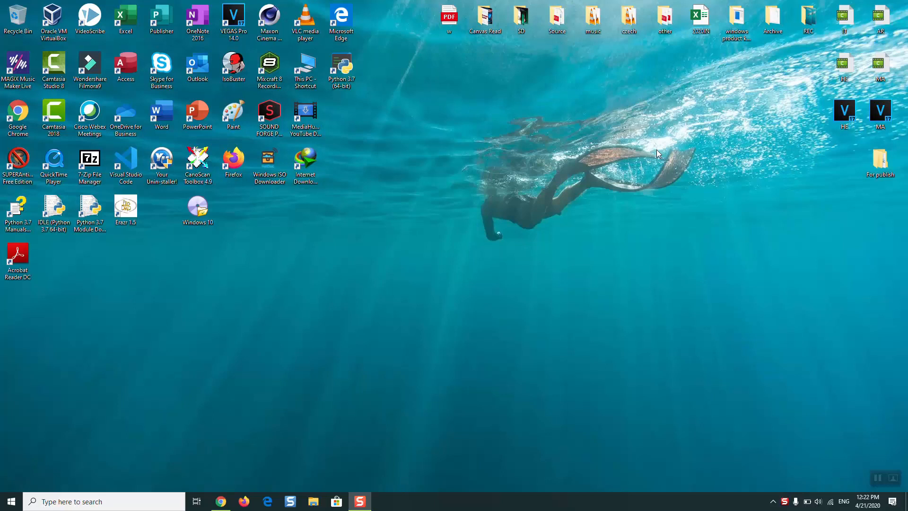
{"action": "mouse_move", "coordinate": [614, 146]}
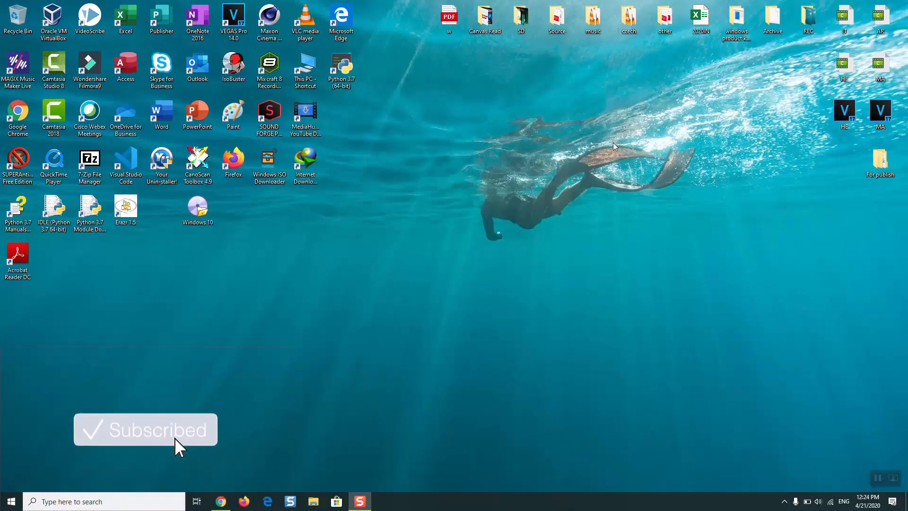
Step: Search Windows for "device manager" and launch Device Manager from the results
{"action": "left_click", "coordinate": [104, 501]}
{"action": "type", "text": "device ma"}
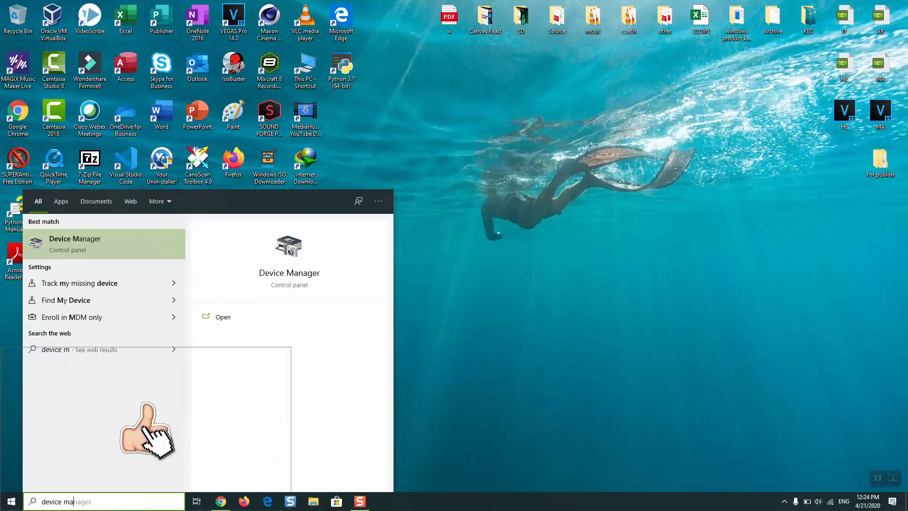
{"action": "type", "text": "nager"}
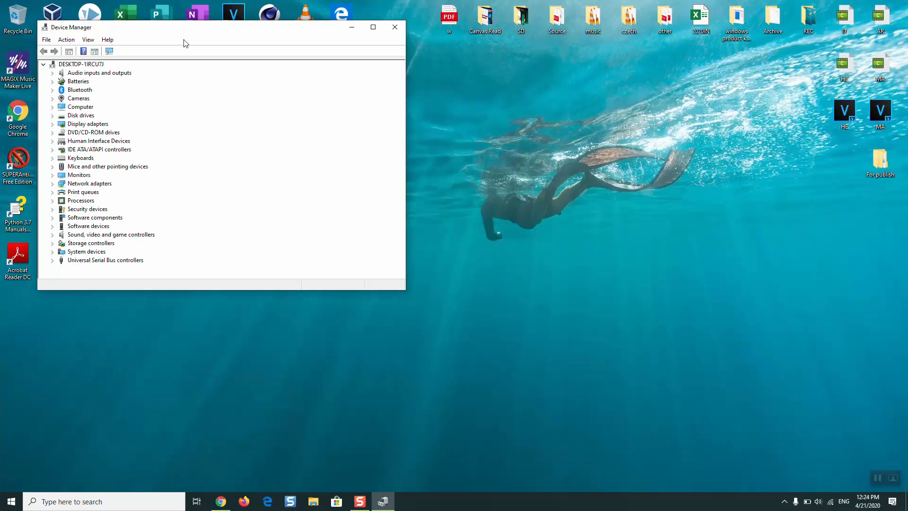
{"action": "mouse_move", "coordinate": [208, 28]}
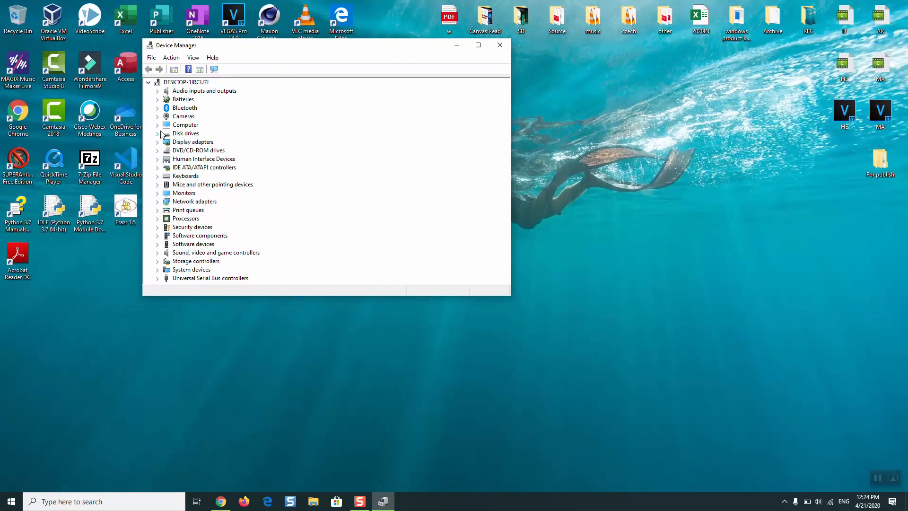
Step: Expand the Monitors category and select the Generic PnP Monitor device
{"action": "left_click", "coordinate": [157, 193]}
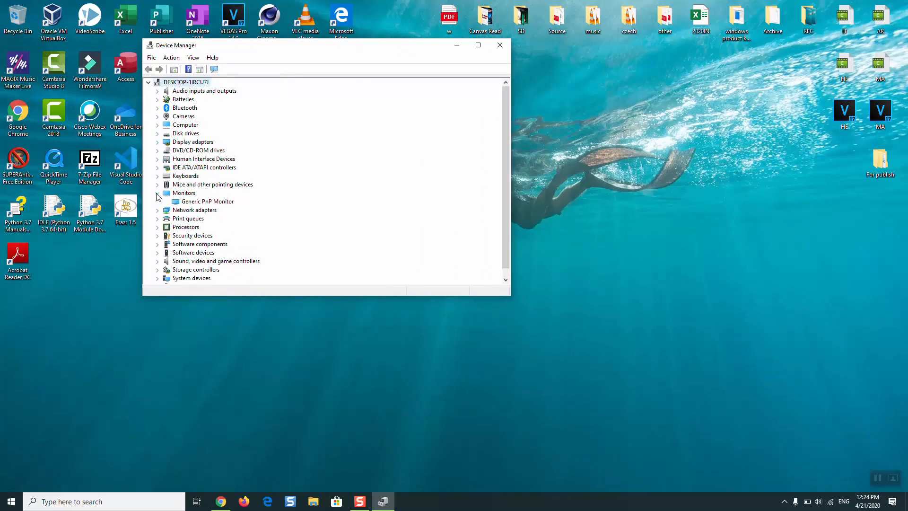
{"action": "left_click", "coordinate": [158, 193]}
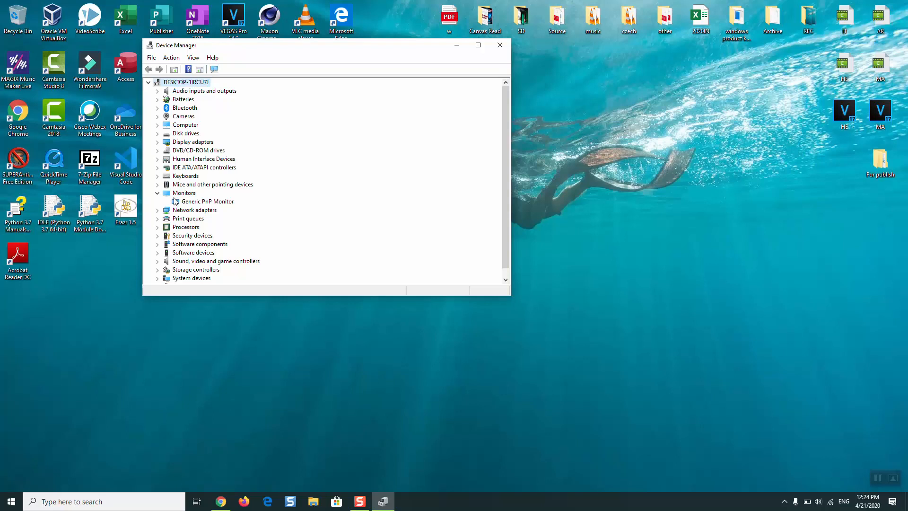
{"action": "mouse_move", "coordinate": [188, 206]}
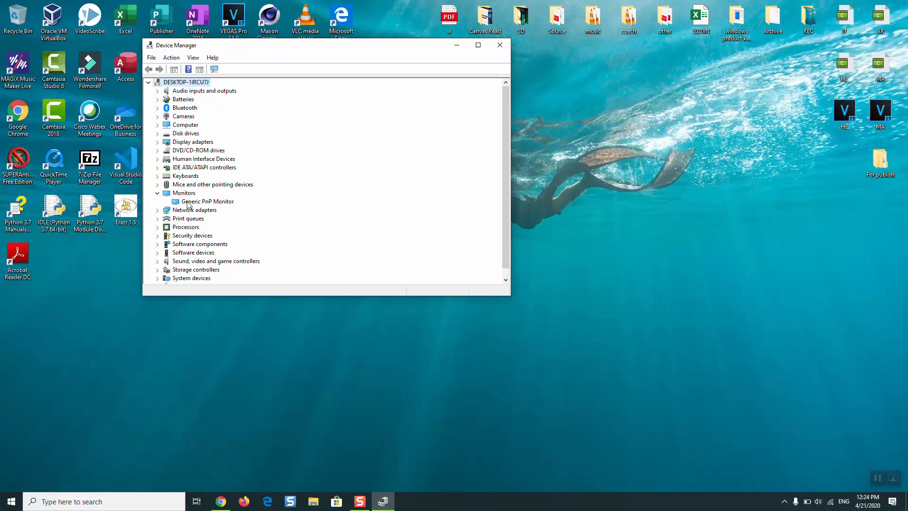
{"action": "left_click", "coordinate": [207, 200]}
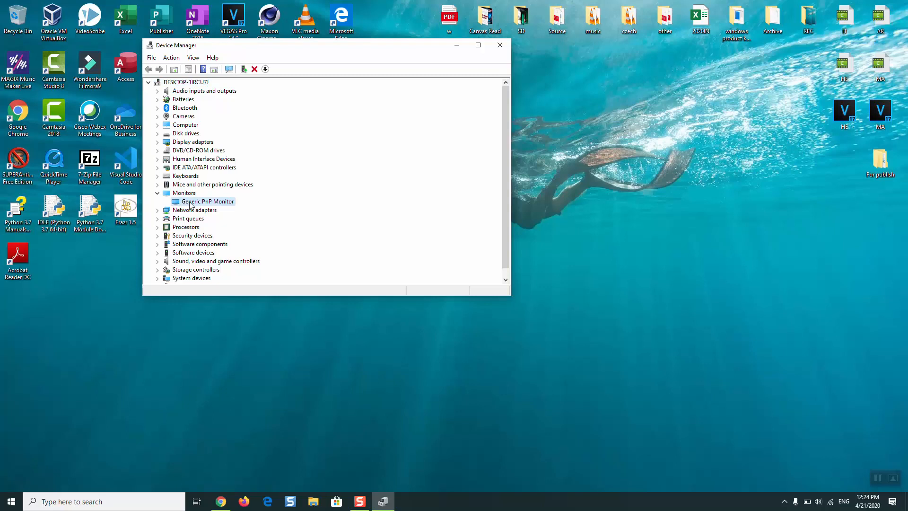
Step: Start Update driver for the monitor and let Windows search automatically for updated drivers
{"action": "right_click", "coordinate": [207, 201]}
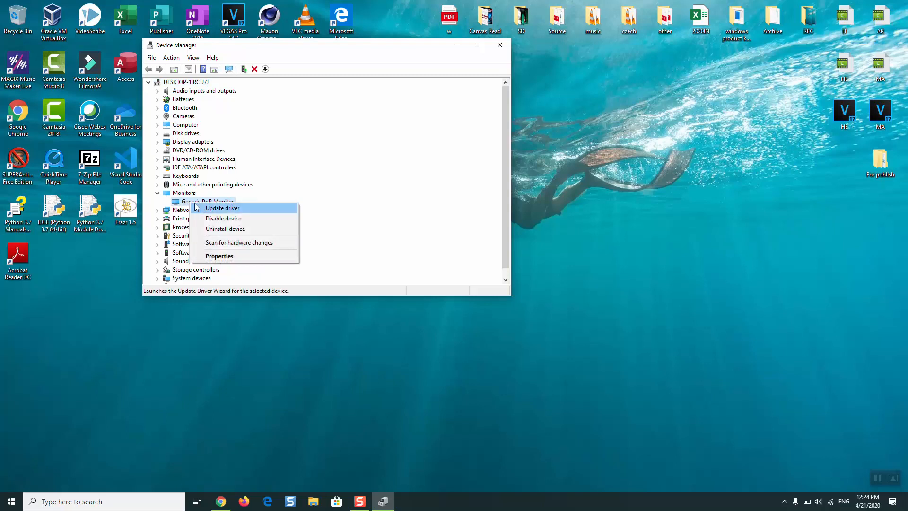
{"action": "left_click", "coordinate": [221, 207]}
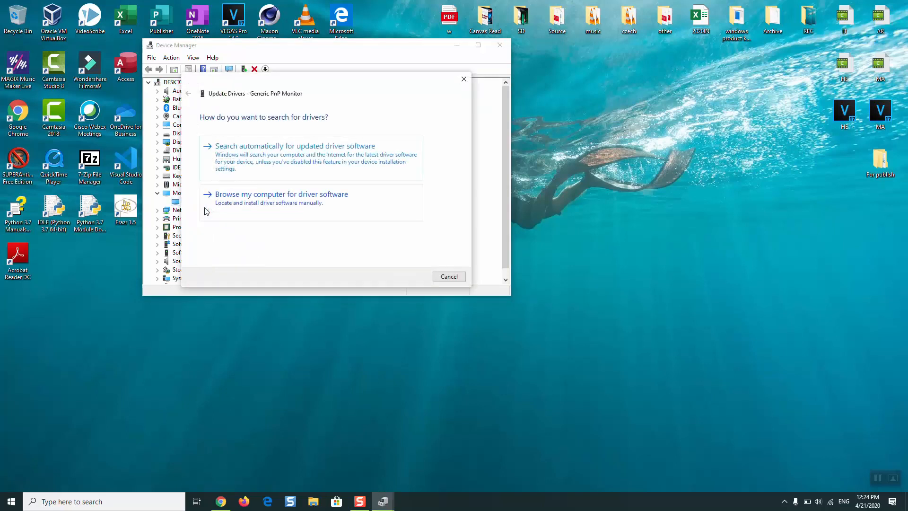
{"action": "left_click", "coordinate": [294, 146]}
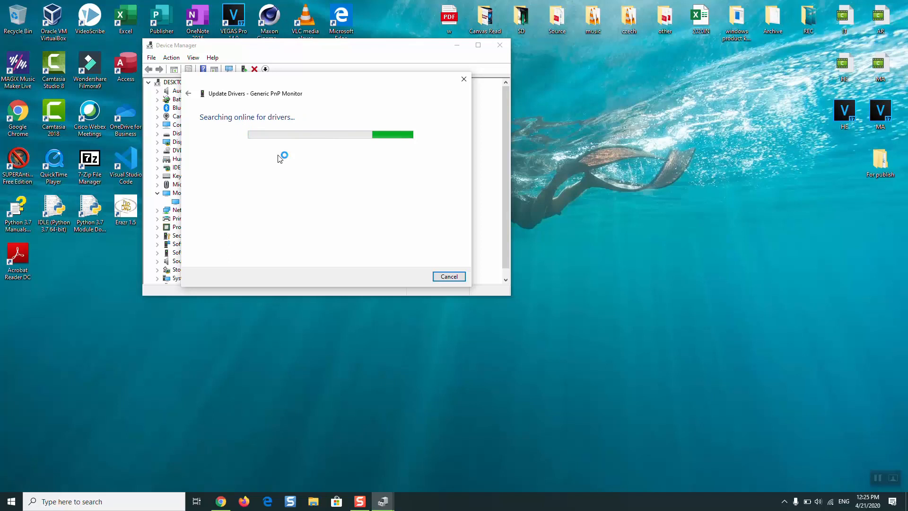
{"action": "mouse_move", "coordinate": [321, 82]}
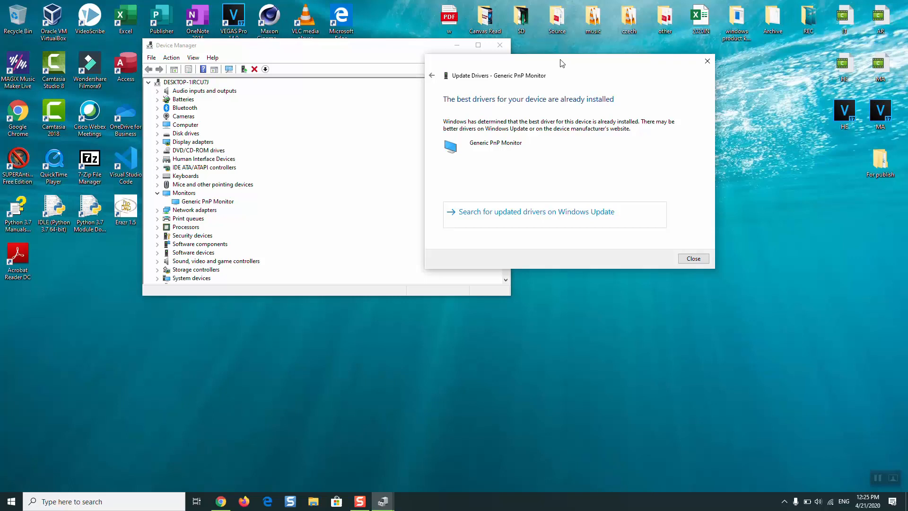
{"action": "mouse_move", "coordinate": [463, 104]}
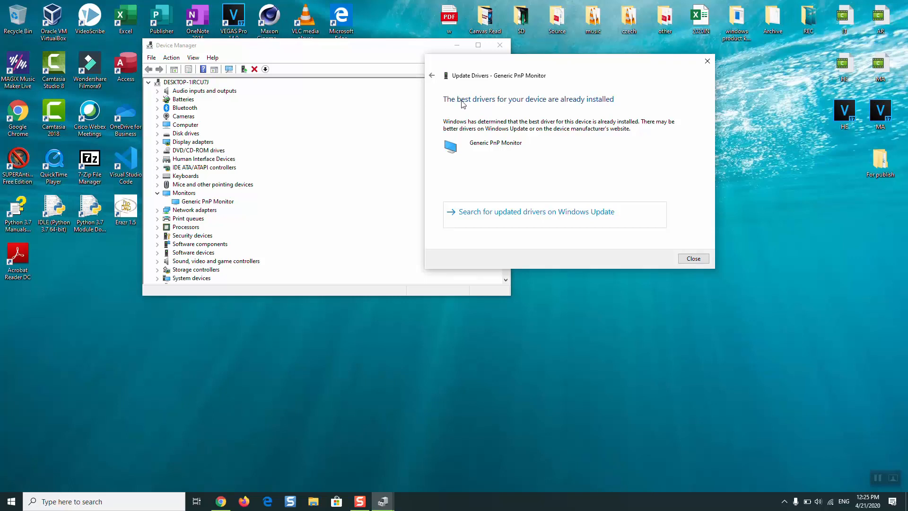
{"action": "mouse_move", "coordinate": [562, 115]}
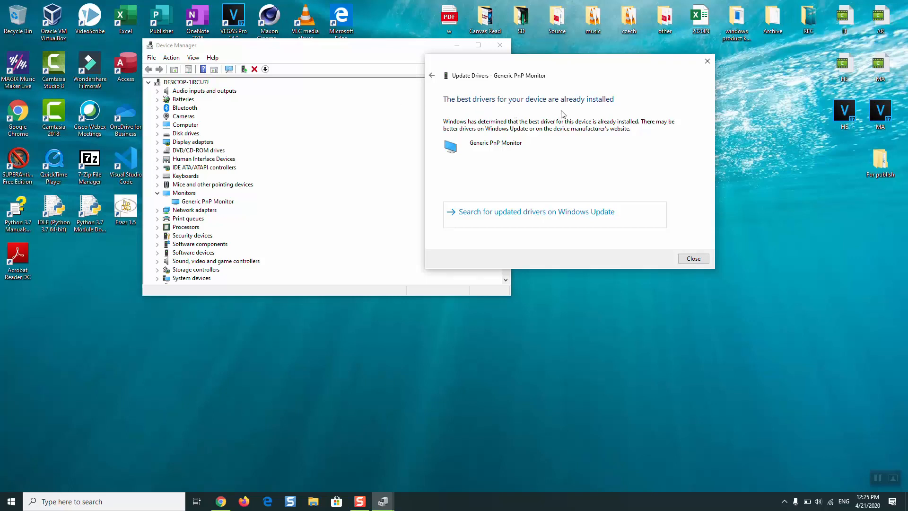
{"action": "mouse_move", "coordinate": [241, 388]}
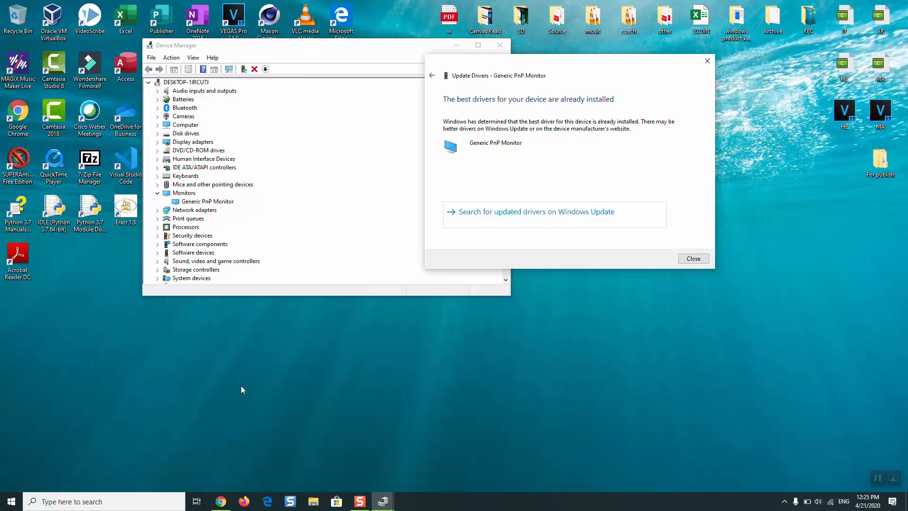